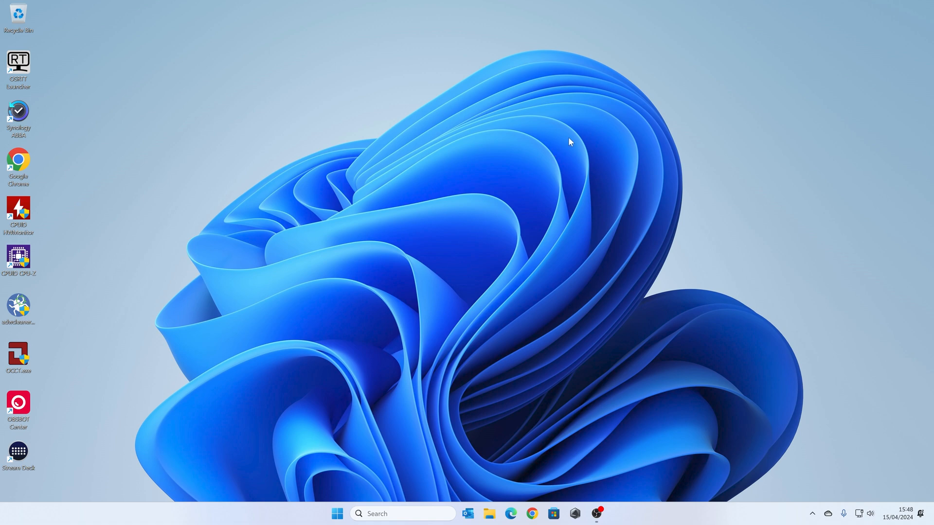
mouse_move(583, 125)
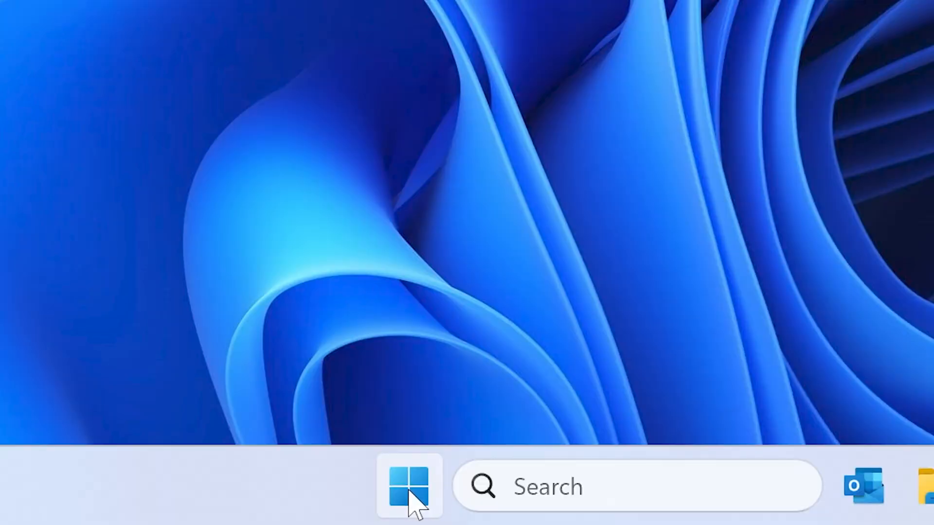
Bring up the Start button's shortcut menu to reach System and its About page
right_click(409, 486)
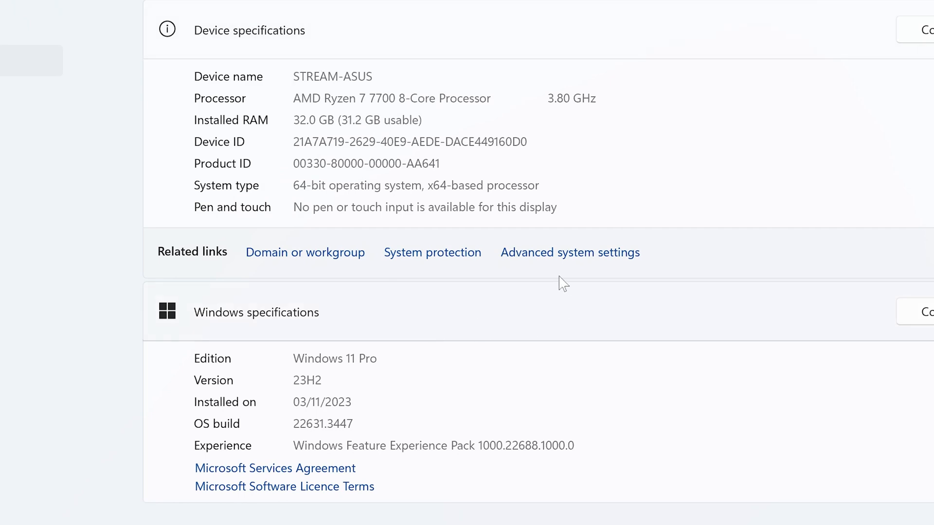
mouse_move(560, 262)
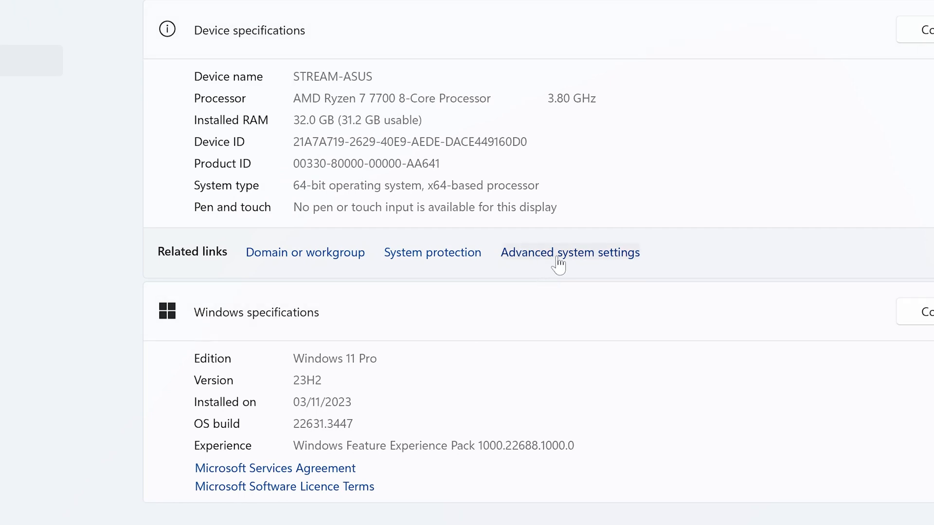
Reach the Hardware page of System Properties via Advanced system settings
left_click(569, 253)
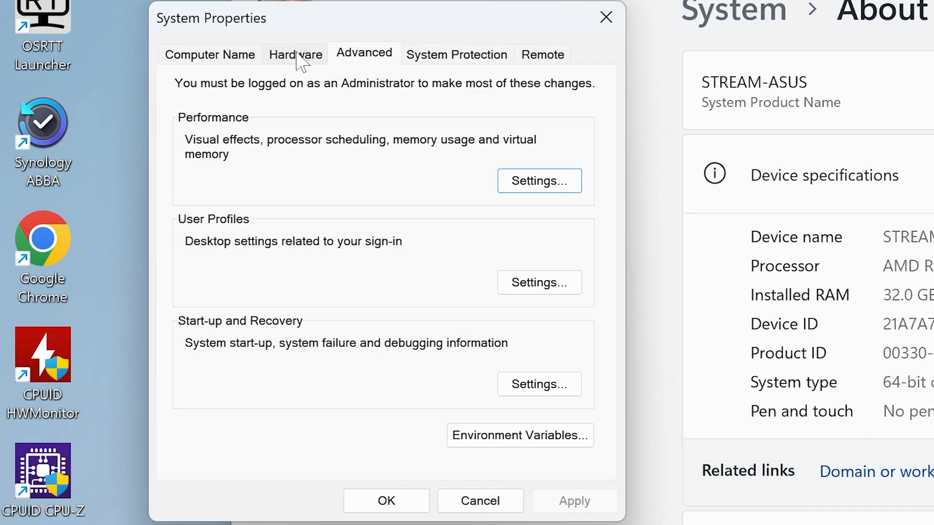
left_click(294, 55)
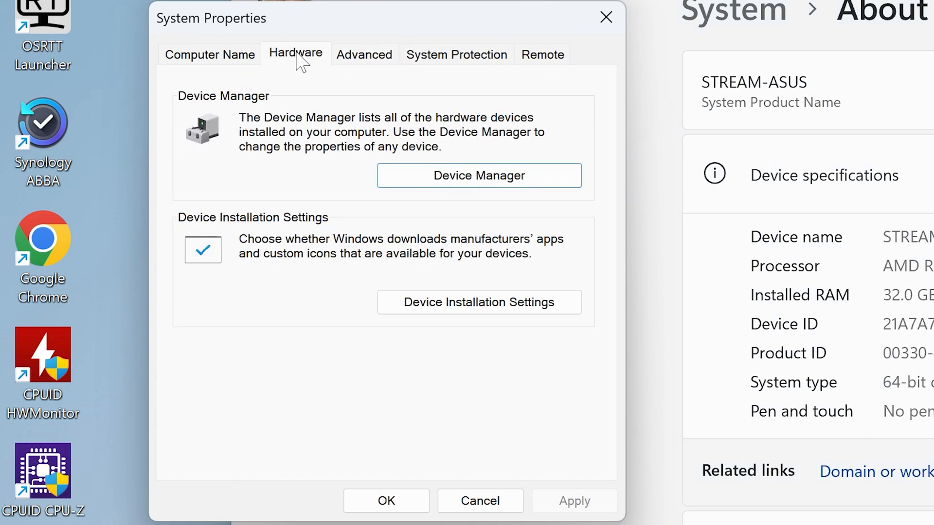
mouse_move(222, 234)
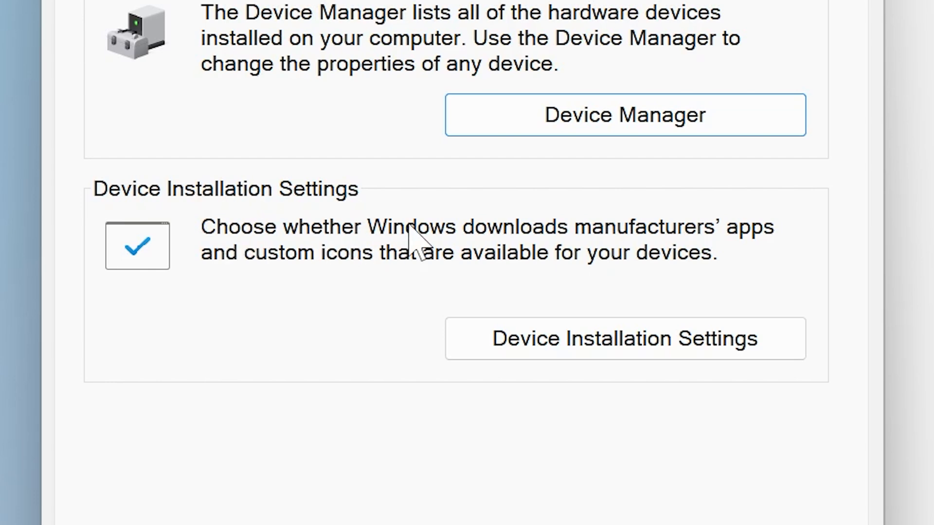
mouse_move(244, 280)
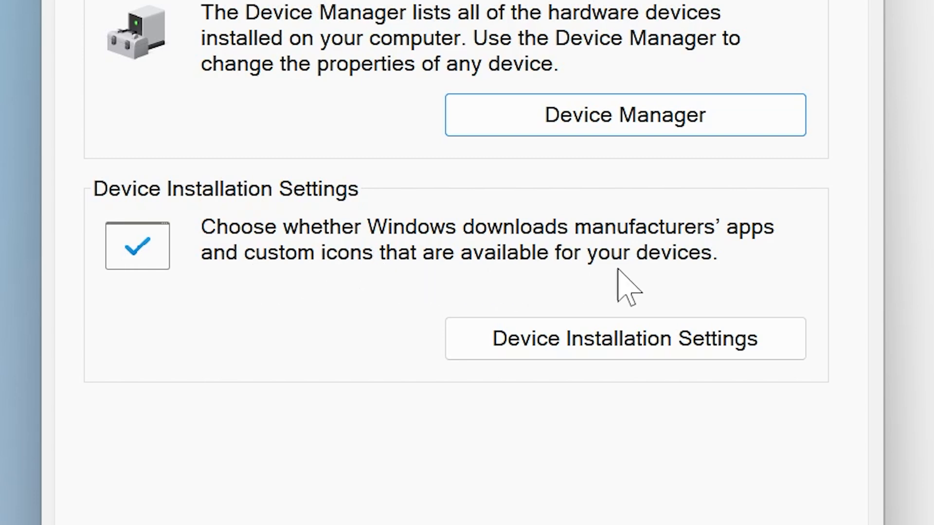
mouse_move(417, 268)
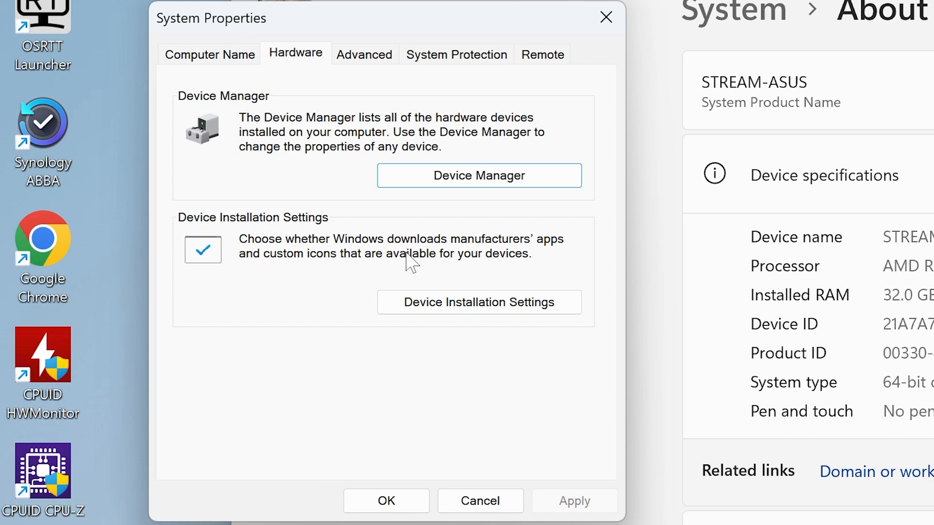
mouse_move(478, 302)
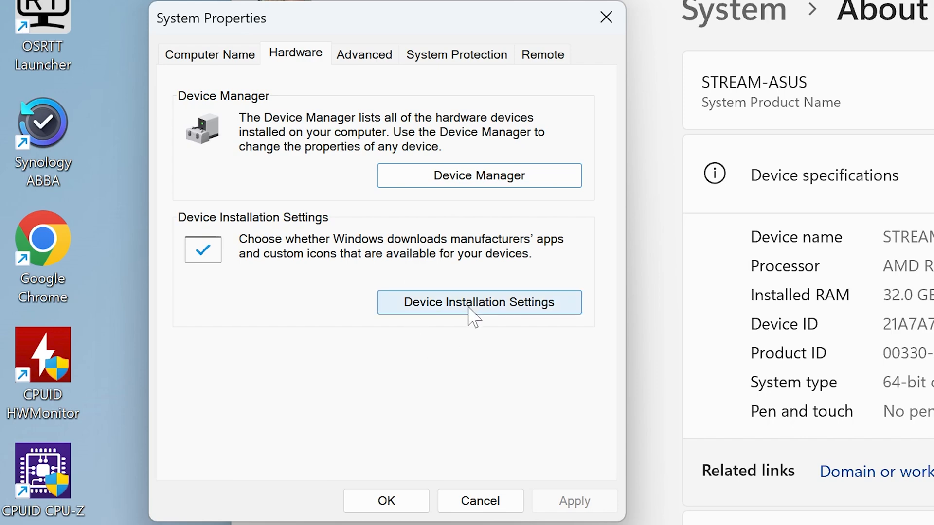
Set Device installation settings to 'No' so manufacturers' apps aren't downloaded automatically
left_click(478, 302)
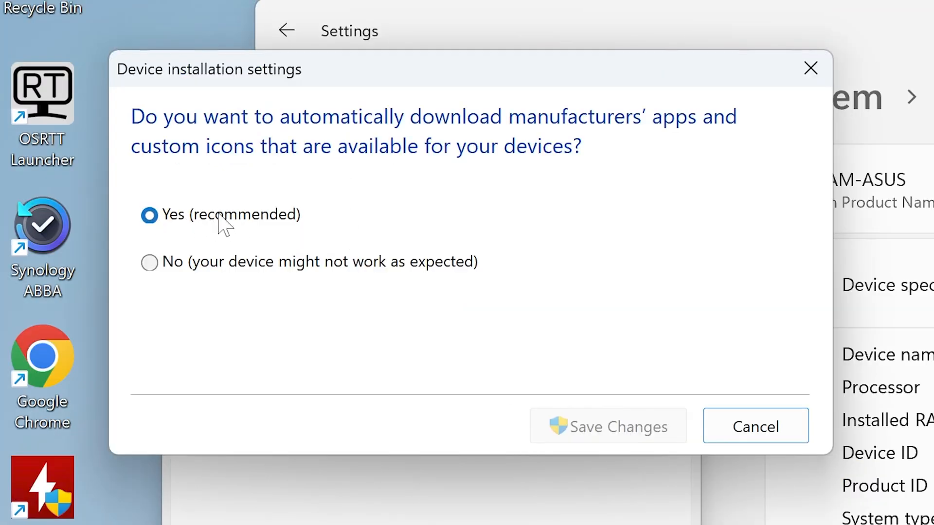
mouse_move(149, 263)
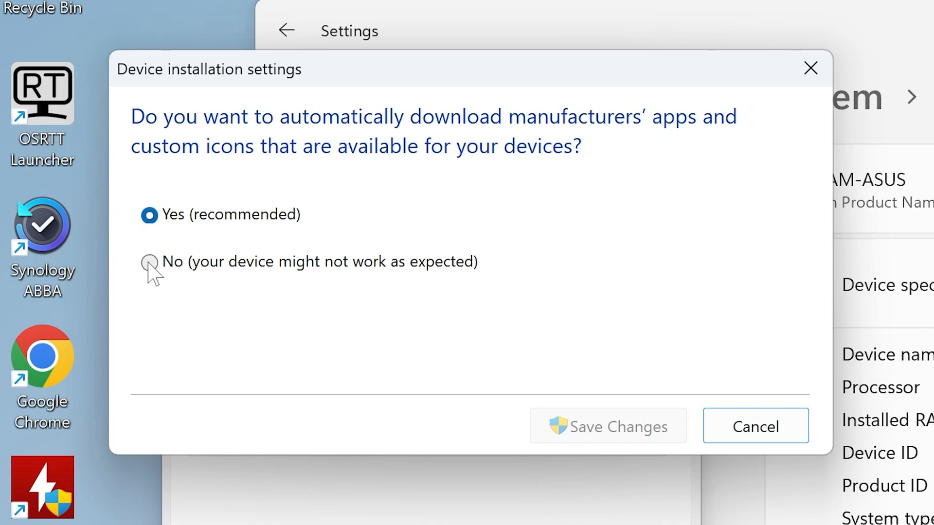
left_click(149, 262)
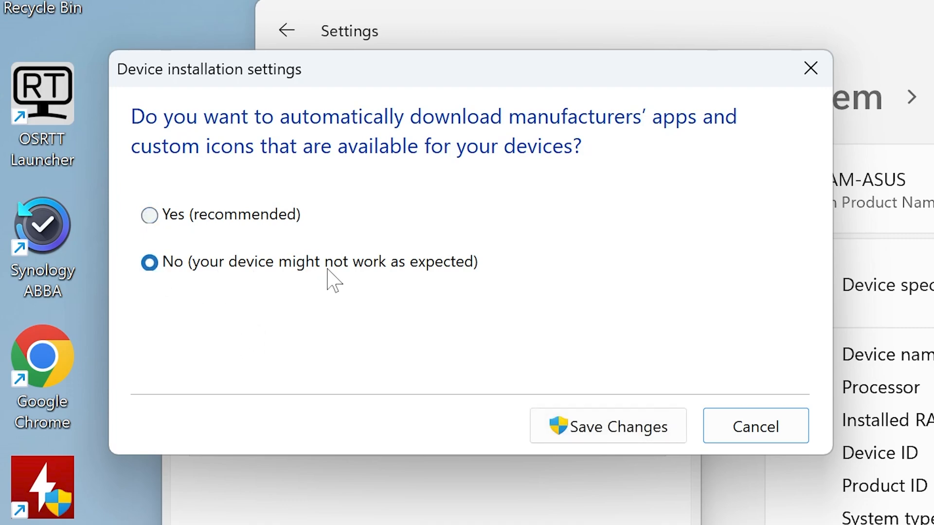